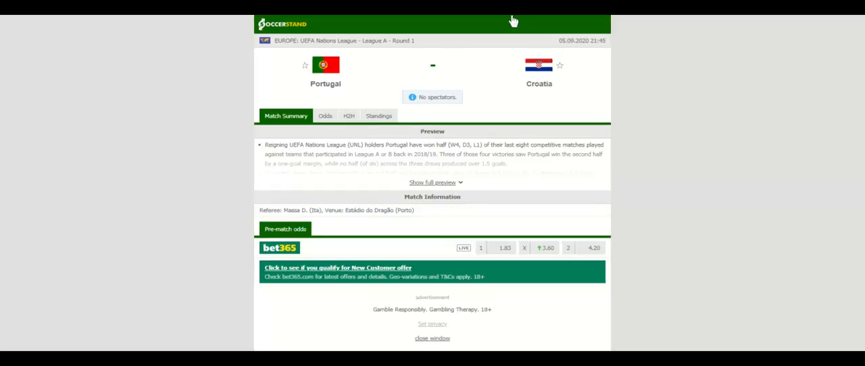
Step: Switch the Portugal vs Croatia match page to its group standings
{"action": "left_click", "coordinate": [378, 116]}
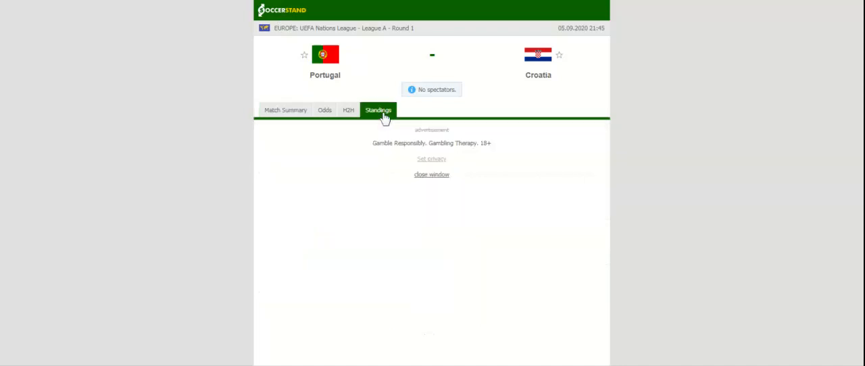
Step: Show the H2H section with Portugal's and Croatia's recent and head-to-head results
{"action": "left_click", "coordinate": [378, 109]}
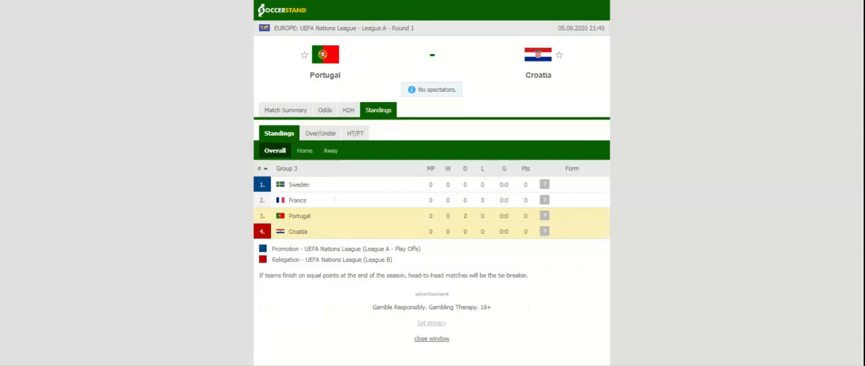
{"action": "left_click", "coordinate": [349, 110]}
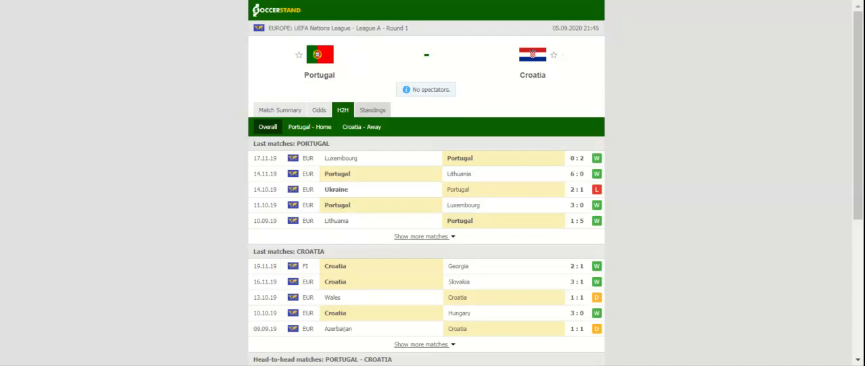
Step: Show the full-time 1X2 odds from bet365, 1xBet, bwin, Unibet and others
{"action": "left_click", "coordinate": [319, 109]}
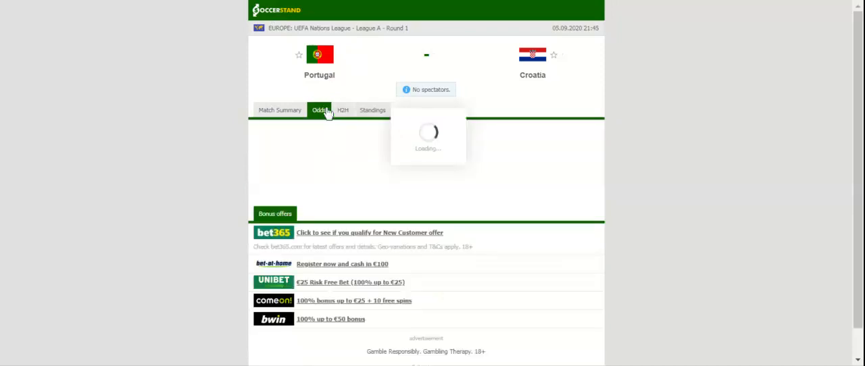
{"action": "left_click", "coordinate": [318, 110]}
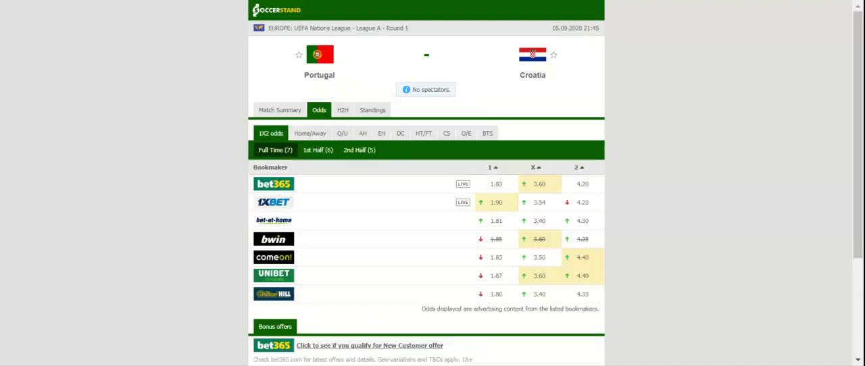